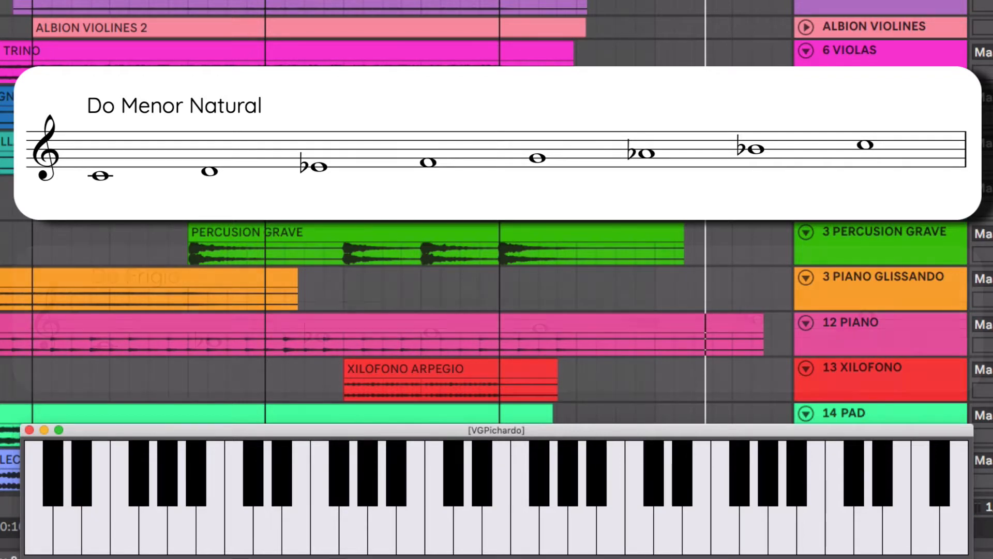
- Highlight a sequence of notes on the on-screen keyboard, ending with F lit
click(478, 488)
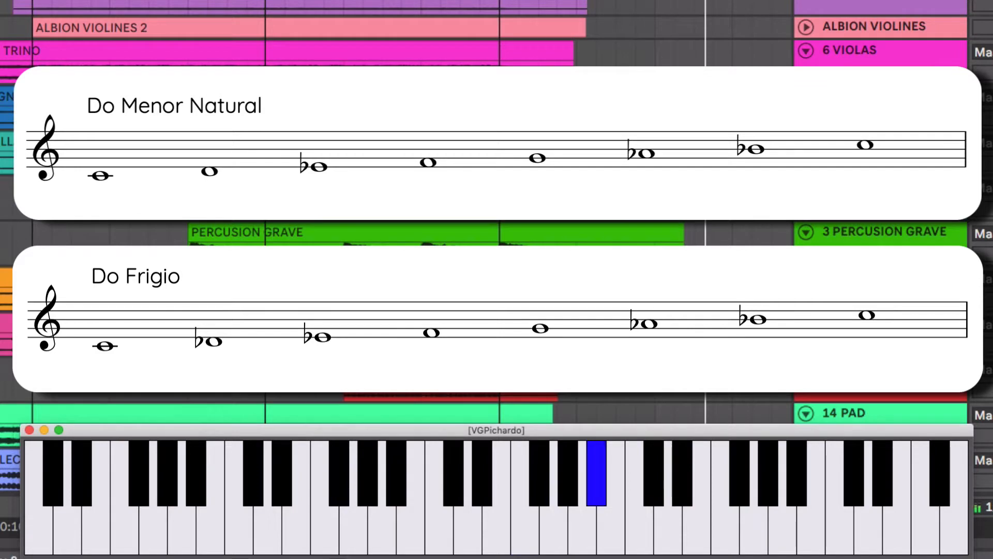
click(593, 472)
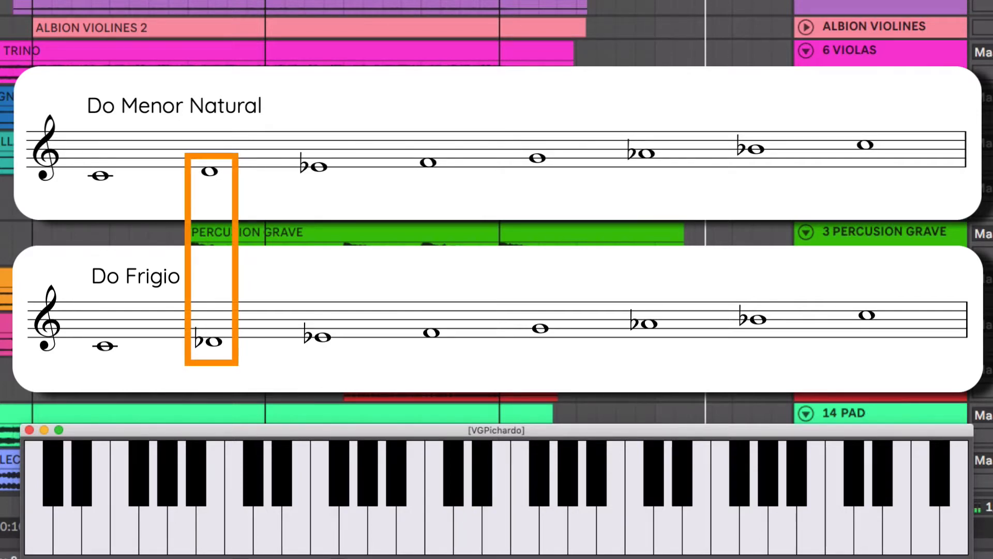
click(451, 478)
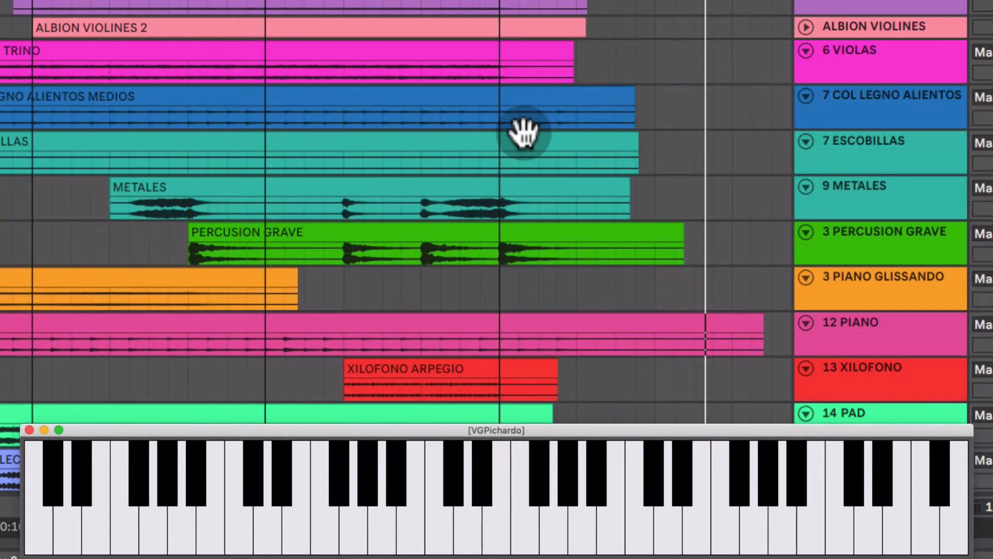
click(539, 494)
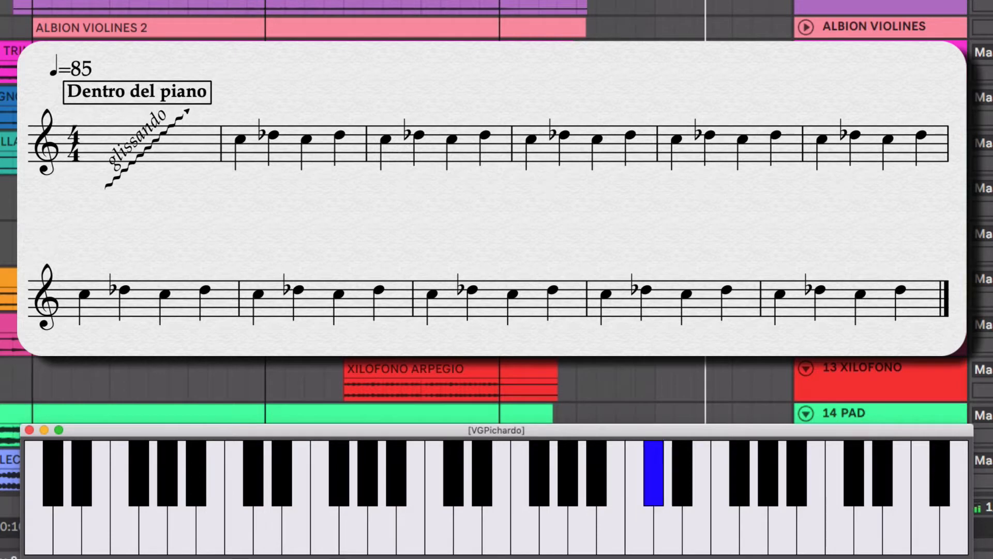
click(652, 466)
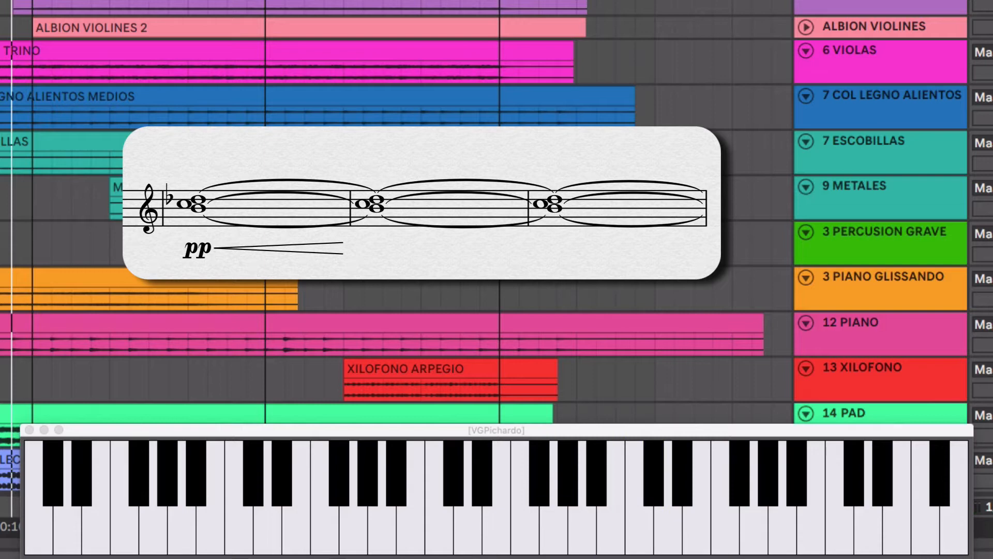
click(640, 481)
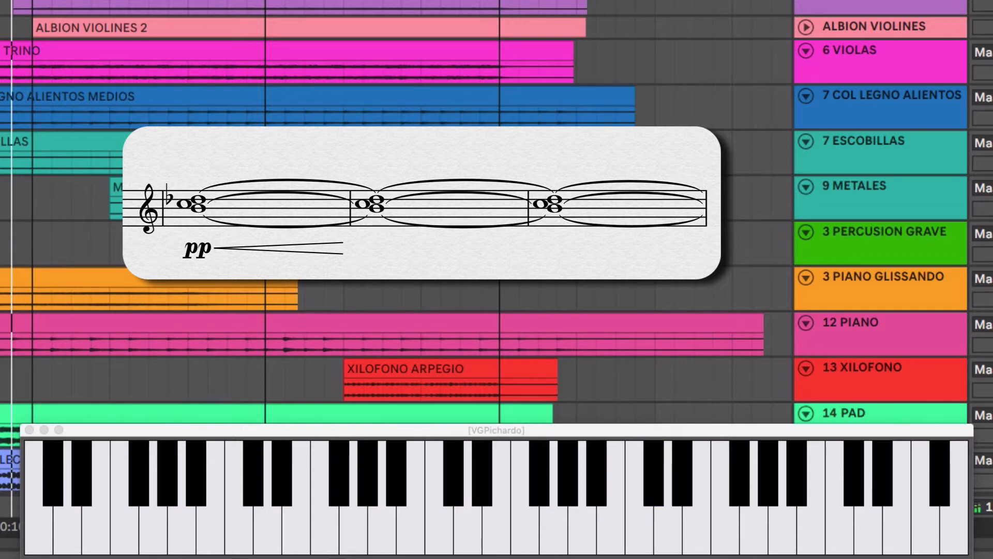
click(612, 494)
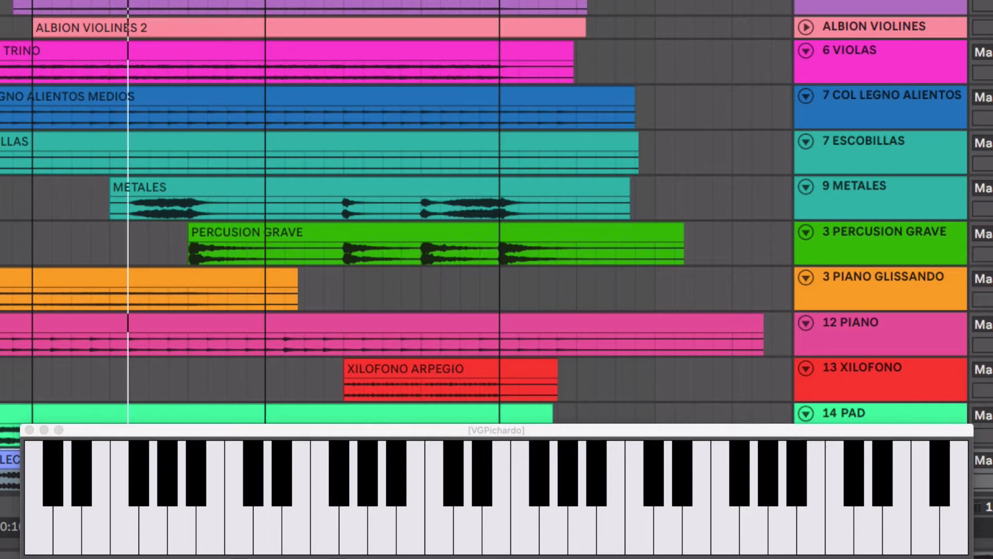
click(652, 469)
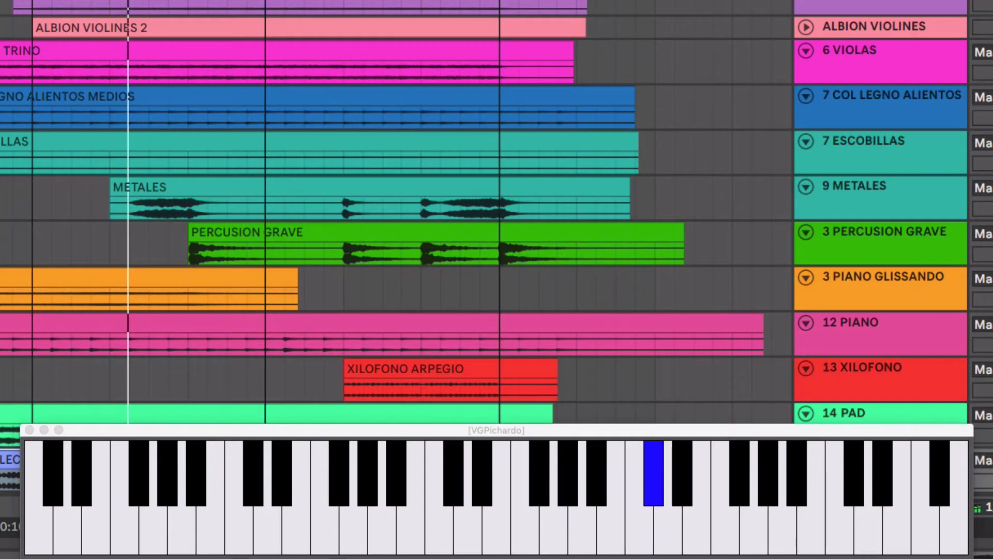
click(652, 482)
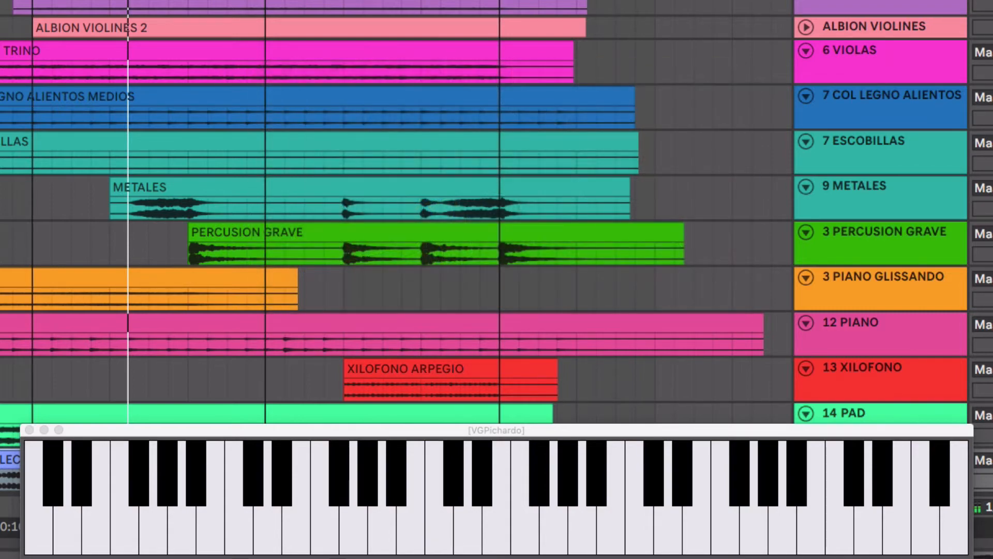
click(435, 501)
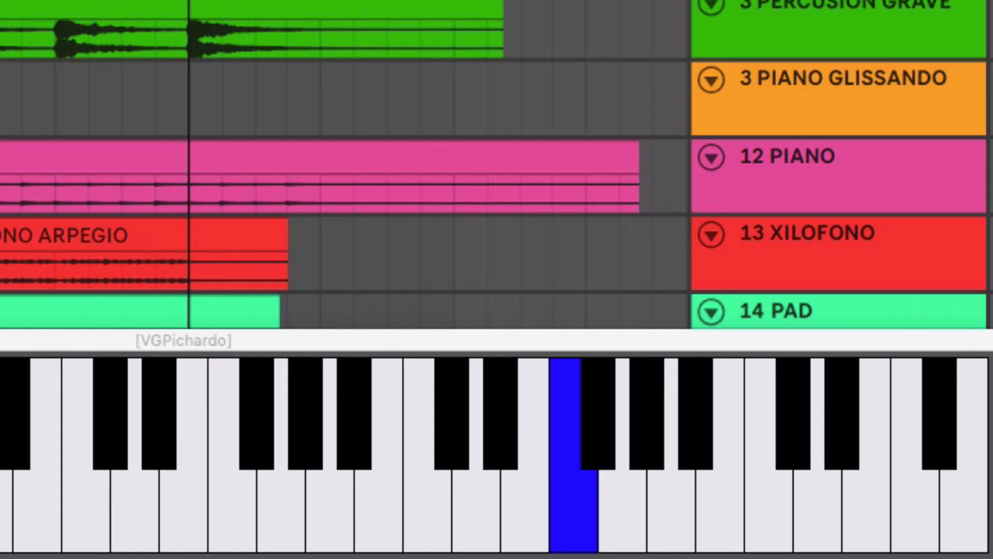
- Clear F from the keyboard display, then light G and clear it
click(568, 443)
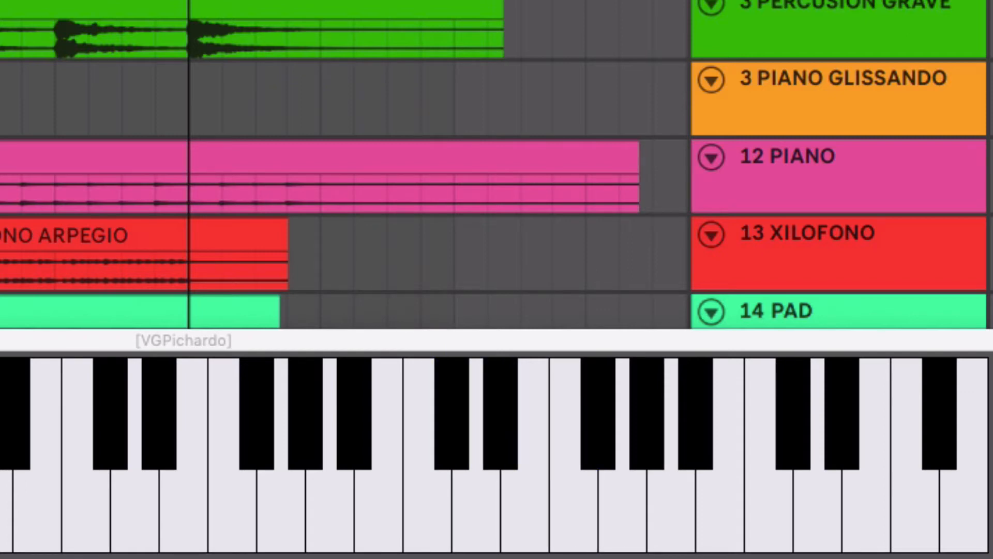
click(694, 412)
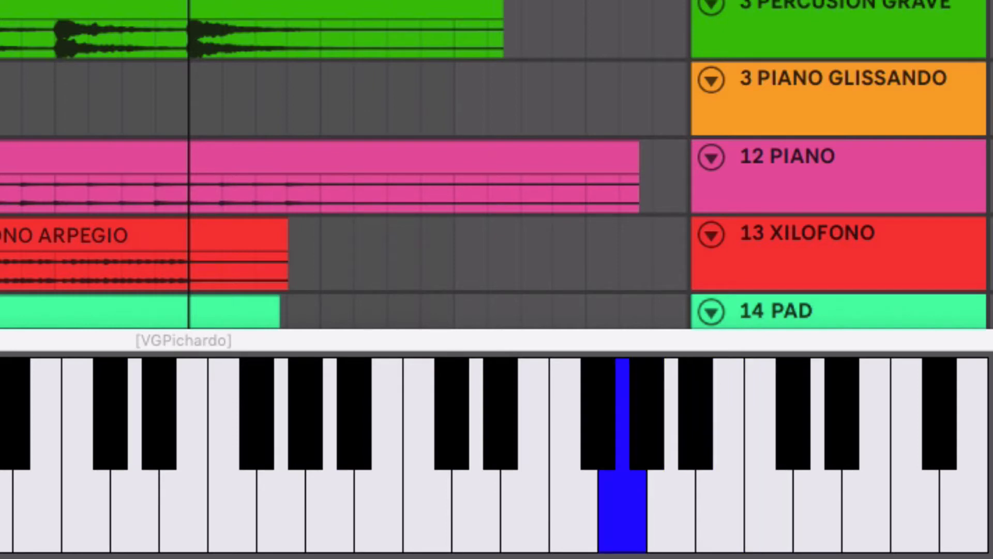
click(621, 494)
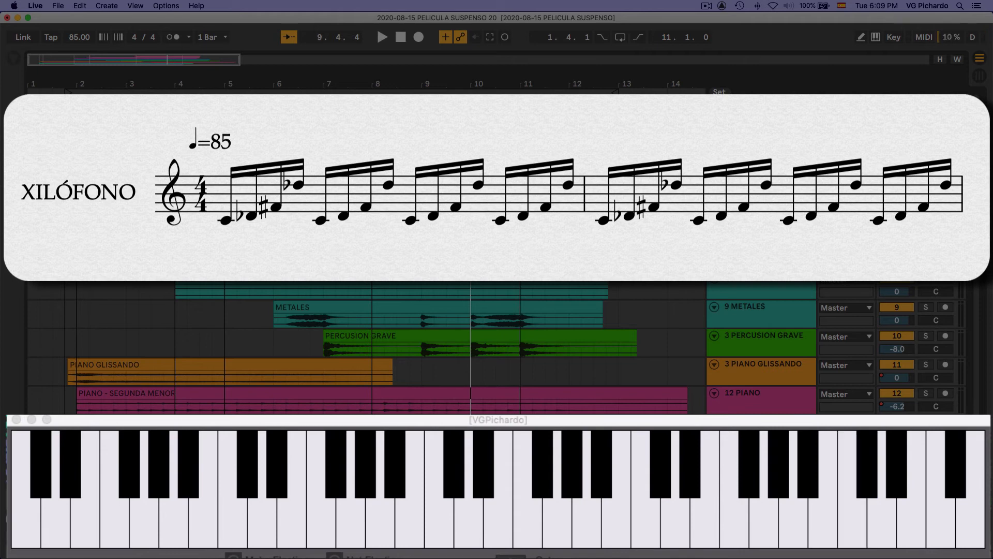
- Show the Xilófono score overlay and light D-flat on the keyboard, toggling it off and on
click(847, 488)
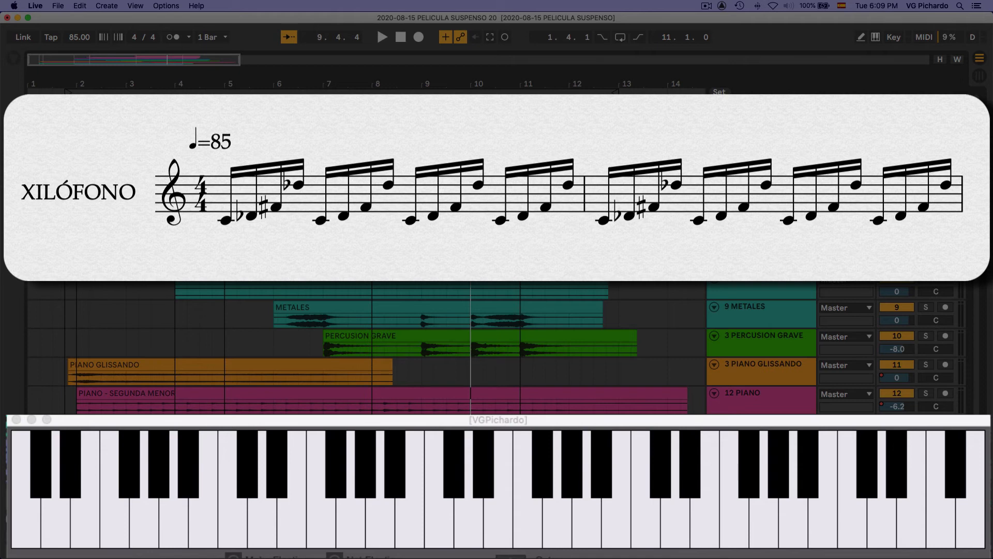
click(867, 475)
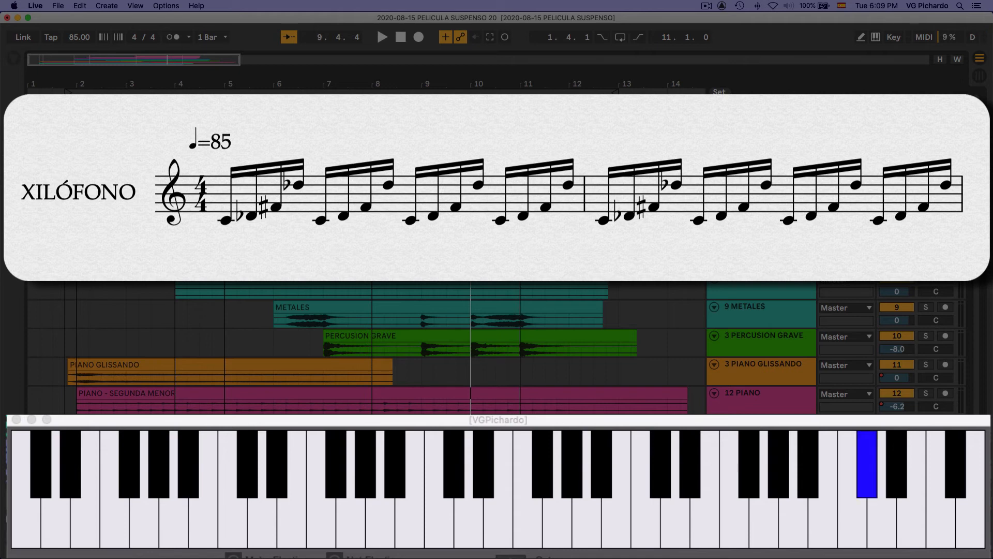
click(866, 472)
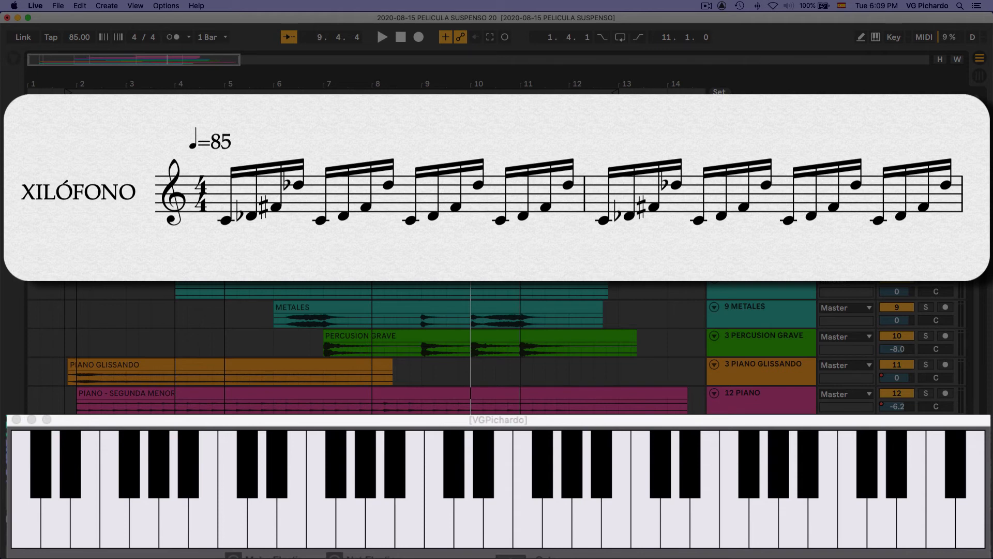
click(867, 456)
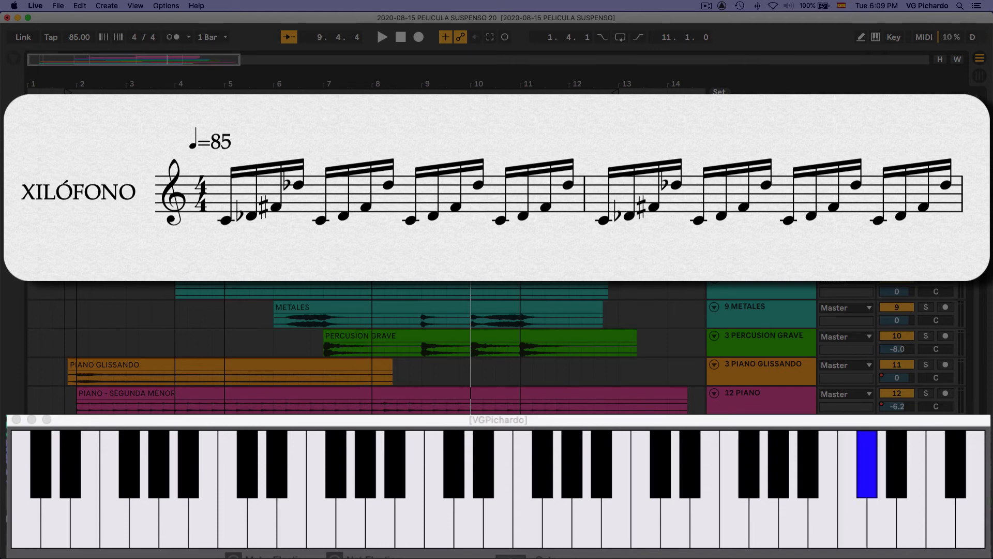